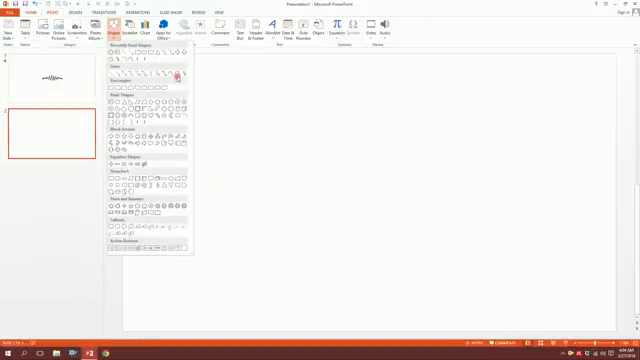
pyautogui.moveTo(176, 78)
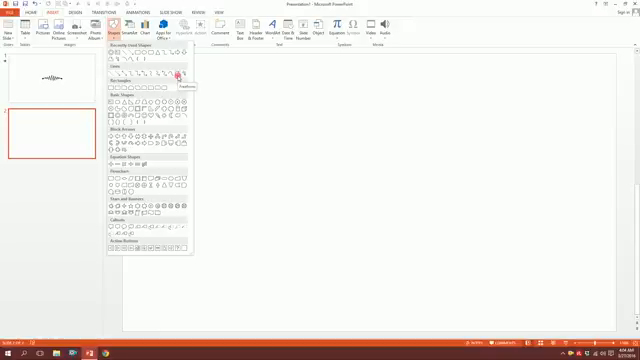
pyautogui.click(178, 72)
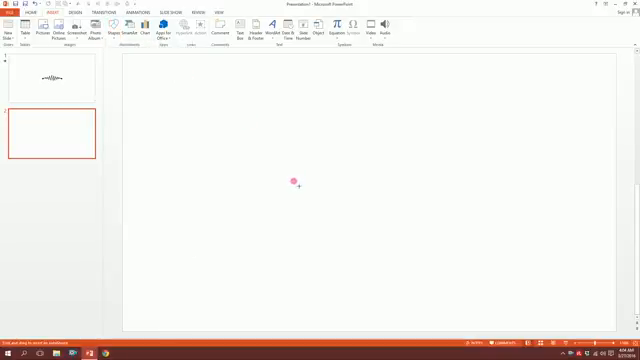
pyautogui.moveTo(210, 204)
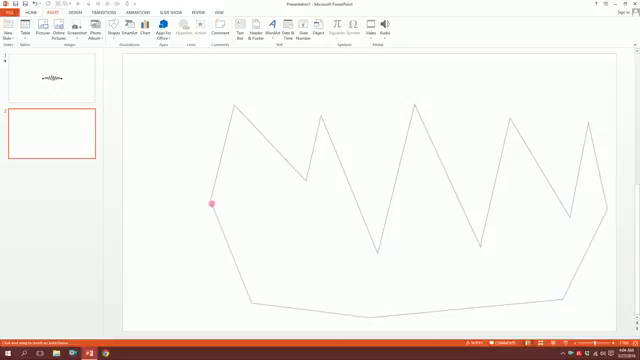
pyautogui.click(210, 204)
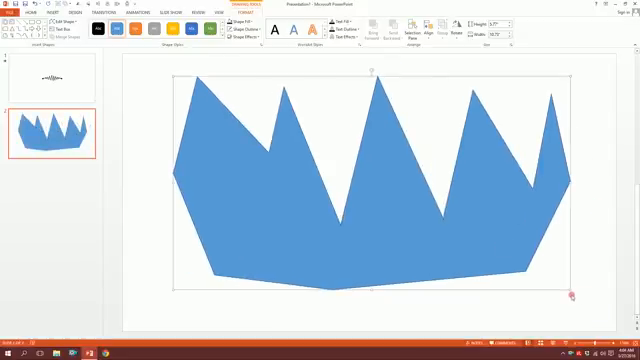
pyautogui.moveTo(574, 292); pyautogui.dragTo(458, 248)
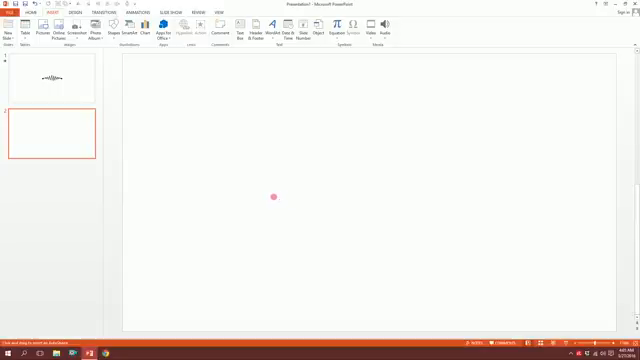
# Draw the flat lead-in and the zigzag peaks growing taller toward the centre.
pyautogui.moveTo(276, 196); pyautogui.dragTo(294, 196)
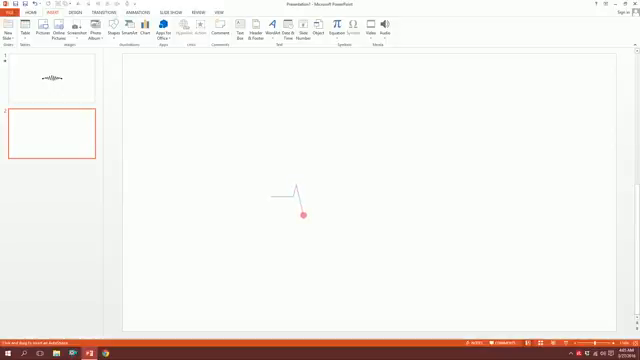
pyautogui.moveTo(300, 216); pyautogui.dragTo(330, 168)
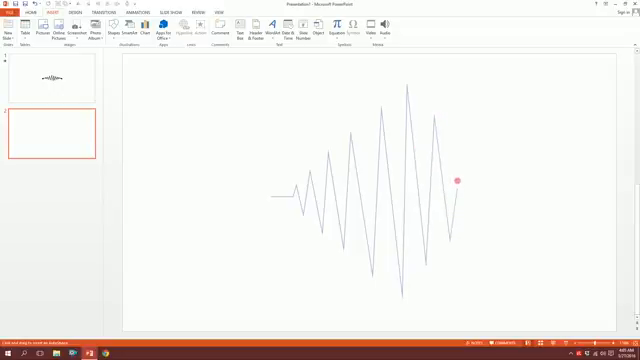
pyautogui.moveTo(458, 180); pyautogui.dragTo(476, 164)
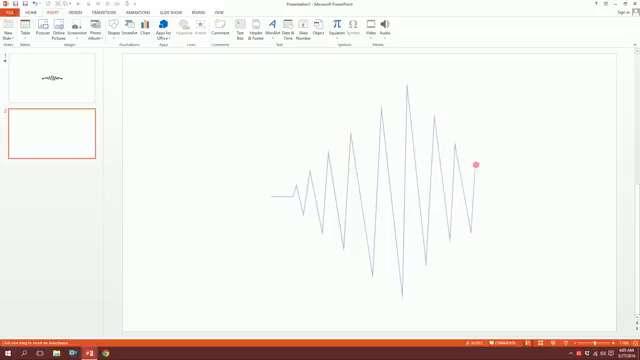
pyautogui.moveTo(476, 164); pyautogui.dragTo(498, 194)
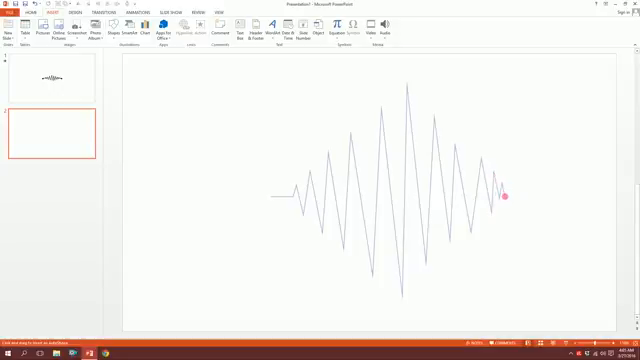
# Draw the shrinking peaks on the right and finish with a flat tail.
pyautogui.moveTo(508, 196); pyautogui.dragTo(542, 192)
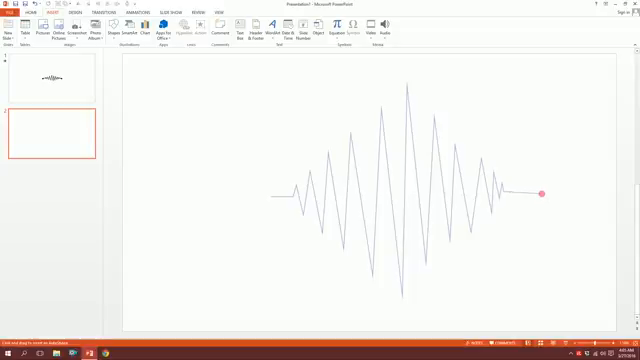
pyautogui.moveTo(544, 192); pyautogui.dragTo(504, 198)
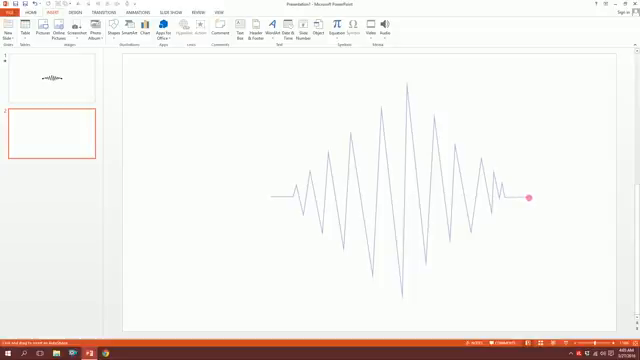
pyautogui.moveTo(530, 196); pyautogui.dragTo(556, 172)
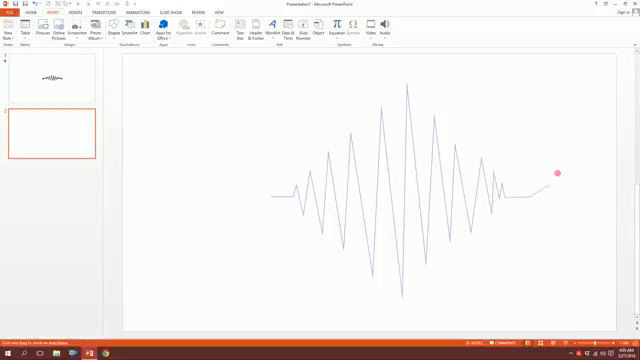
pyautogui.moveTo(556, 172); pyautogui.dragTo(512, 198)
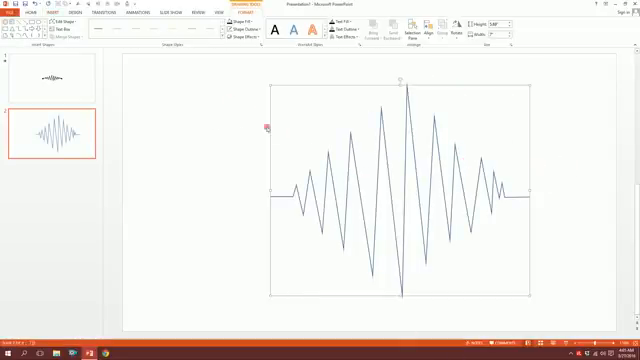
# Give the wave a black, heavier Shape Outline.
pyautogui.click(240, 30)
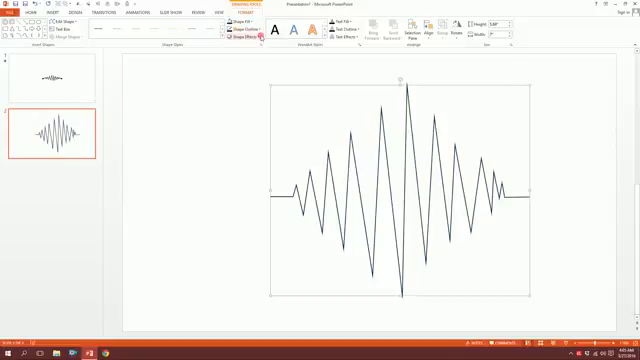
pyautogui.click(240, 34)
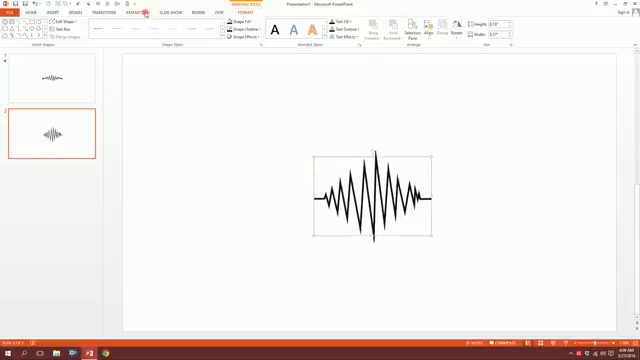
# Apply a Grow/Shrink animation to the wave and show it in the Animation Pane.
pyautogui.click(136, 12)
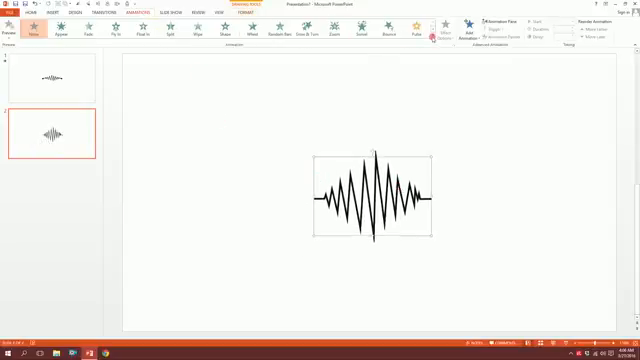
pyautogui.click(416, 30)
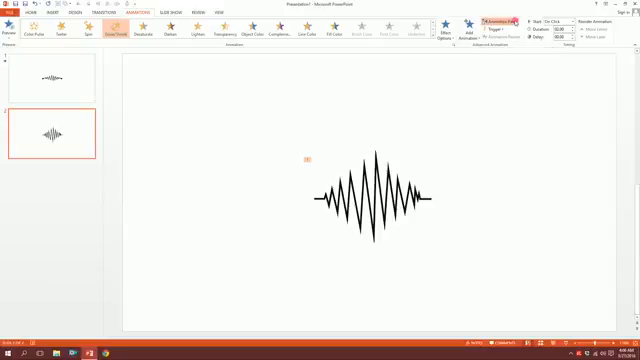
pyautogui.click(510, 20)
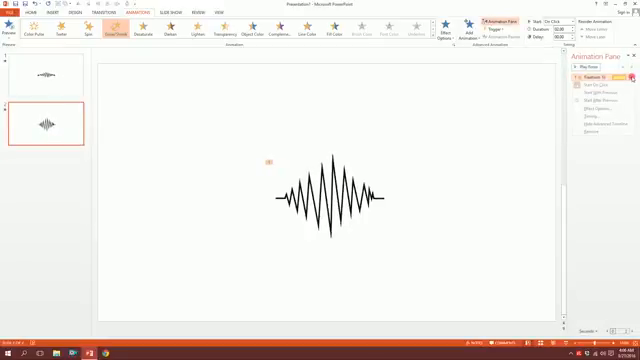